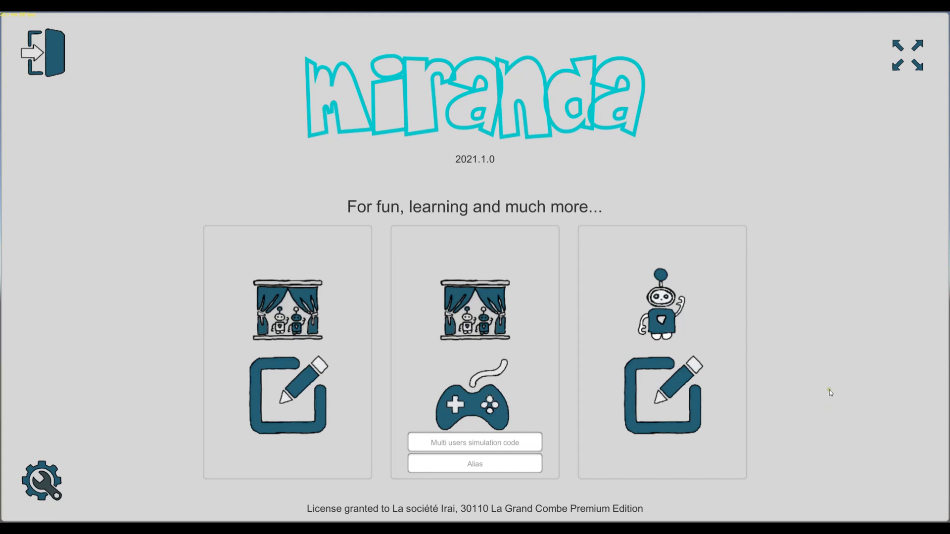
pyautogui.moveTo(838, 378)
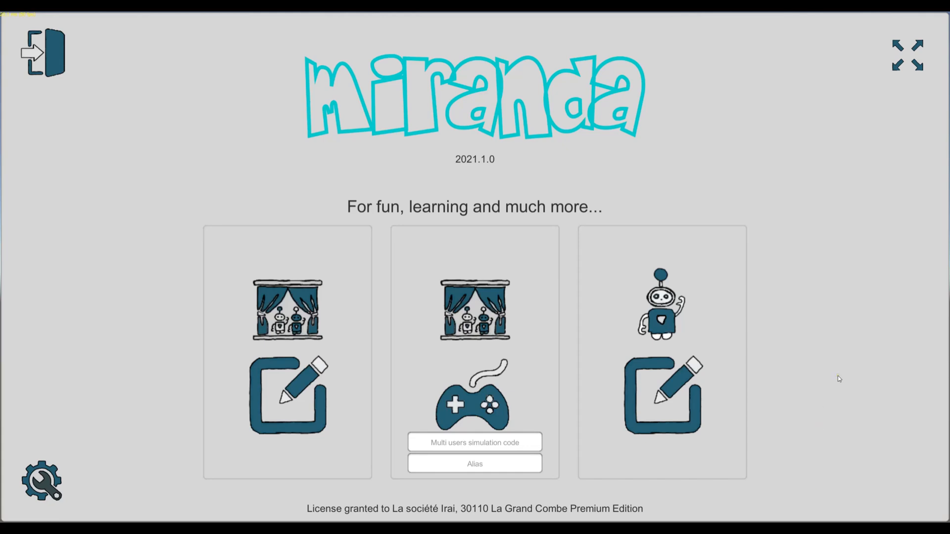
pyautogui.moveTo(851, 376)
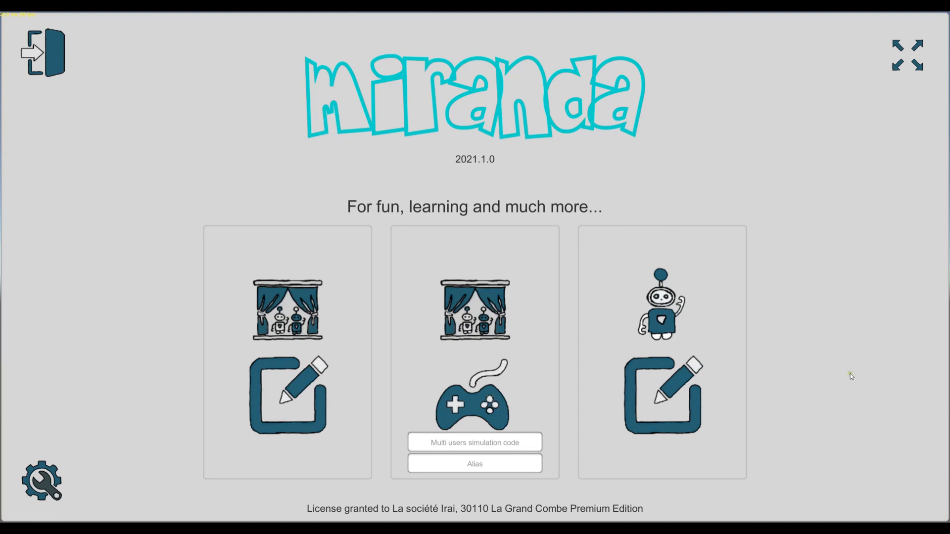
# Open the robot device editor and switch the parts catalogue to the Lego category
pyautogui.click(287, 395)
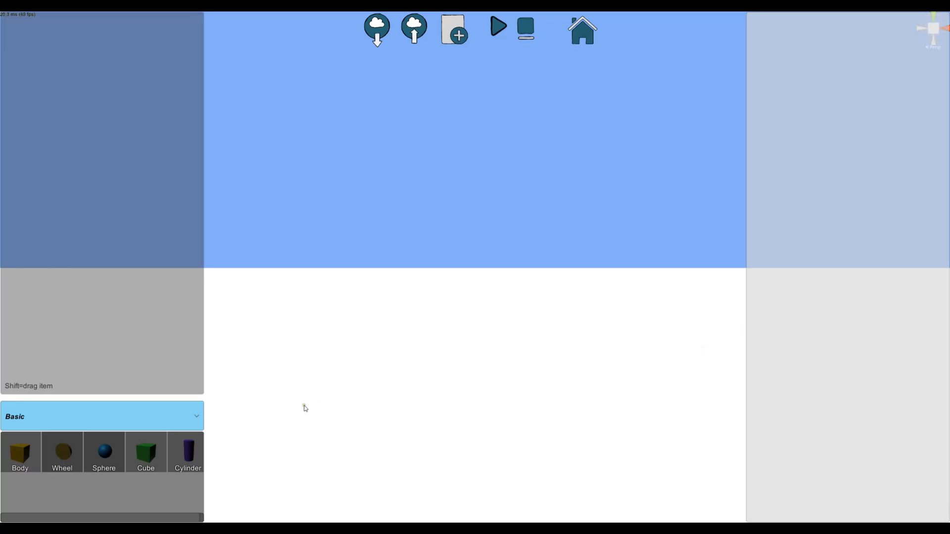
pyautogui.click(102, 416)
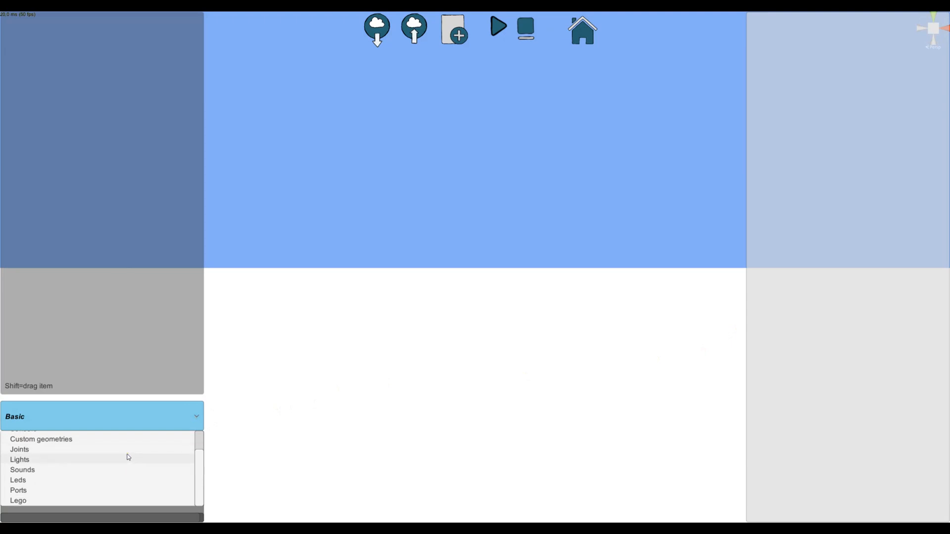
pyautogui.moveTo(25, 503)
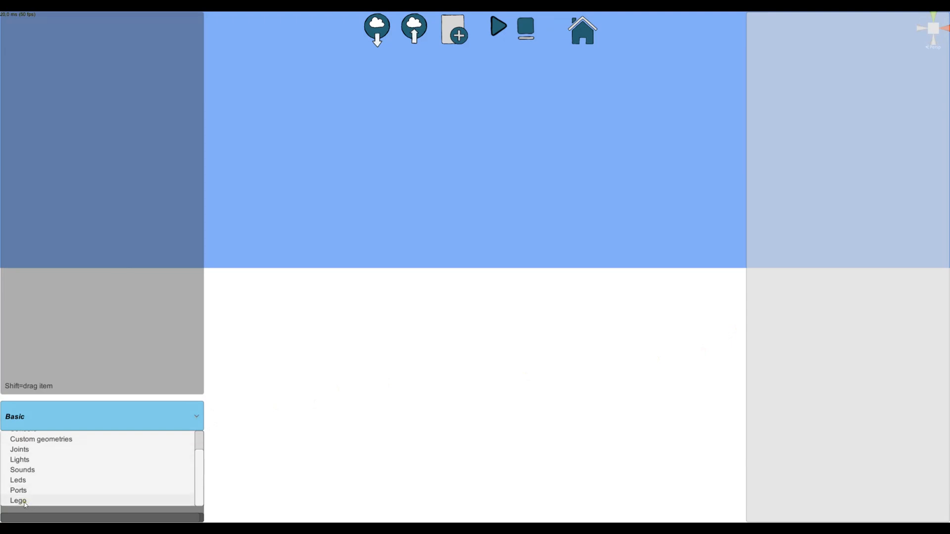
pyautogui.click(18, 500)
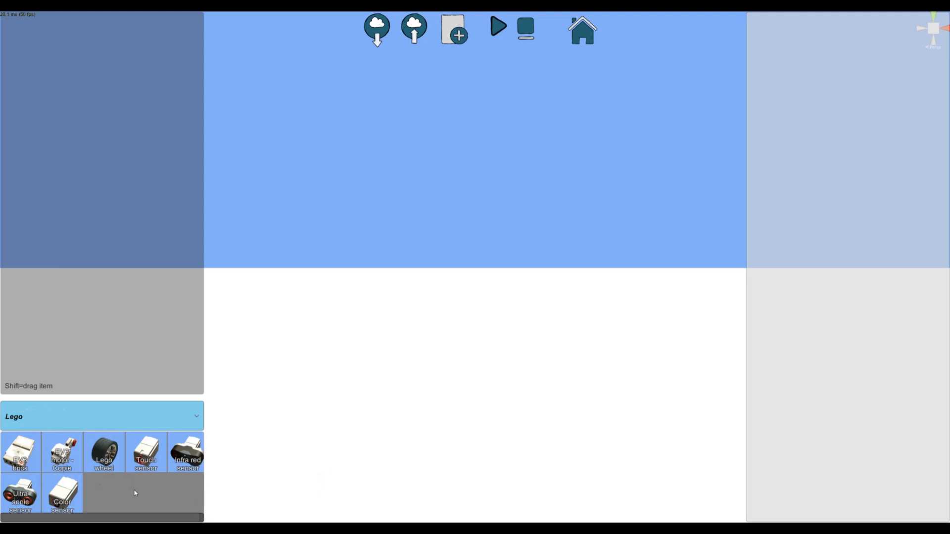
pyautogui.moveTo(20, 453)
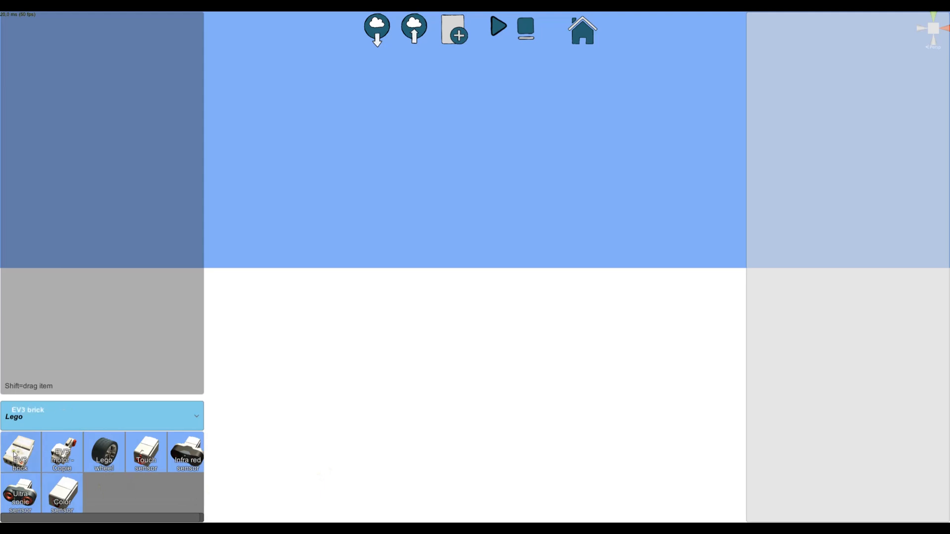
# Add the EV3 brick and an EV3 motor, placing the motor beside the brick
pyautogui.click(20, 453)
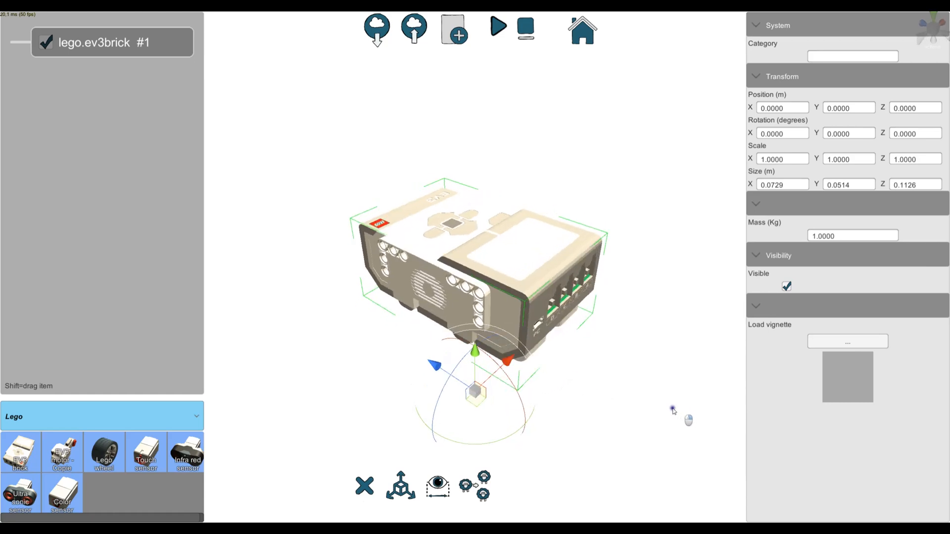
pyautogui.click(187, 452)
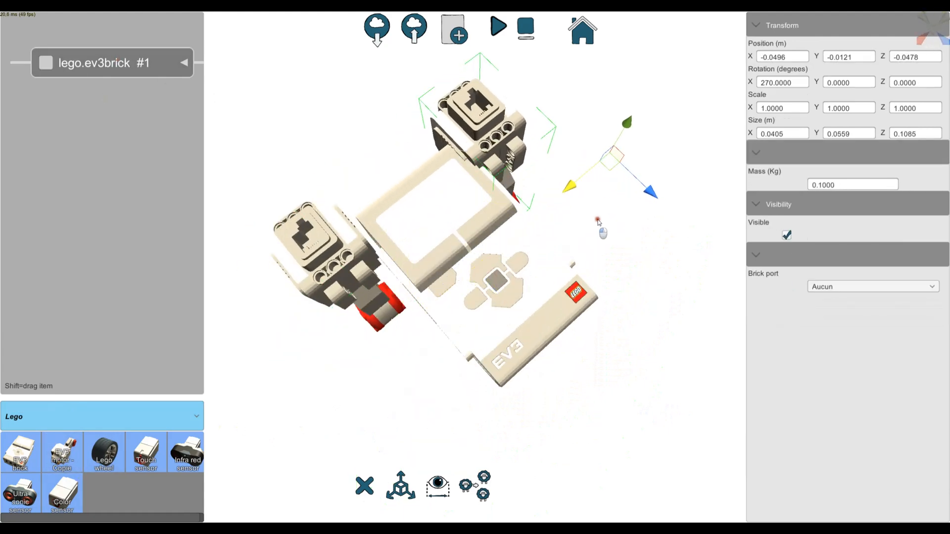
pyautogui.moveTo(597, 219); pyautogui.dragTo(536, 319)
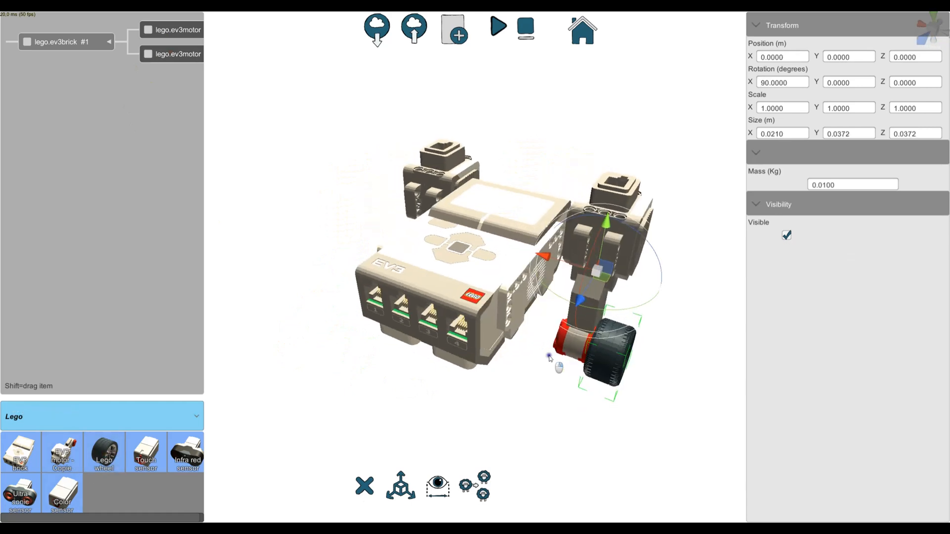
pyautogui.moveTo(548, 357); pyautogui.dragTo(448, 400)
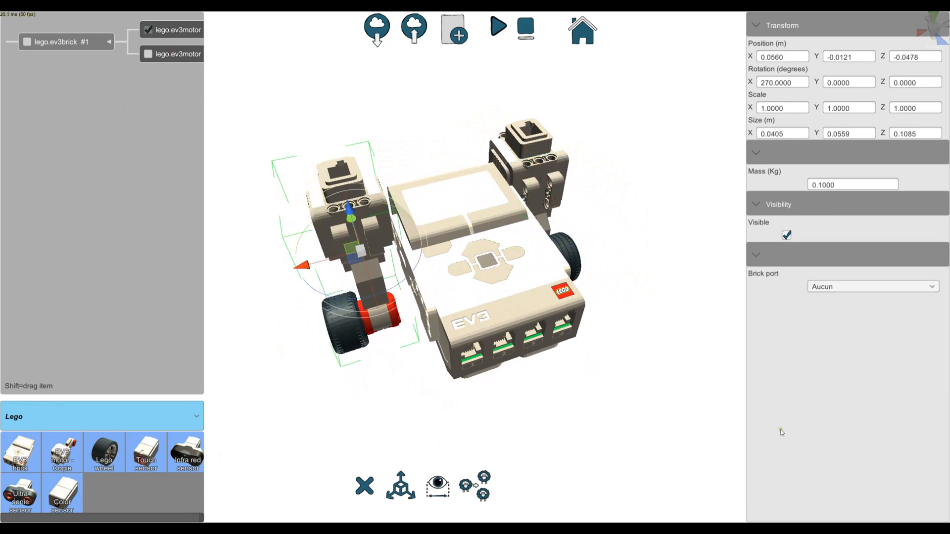
pyautogui.moveTo(580, 432)
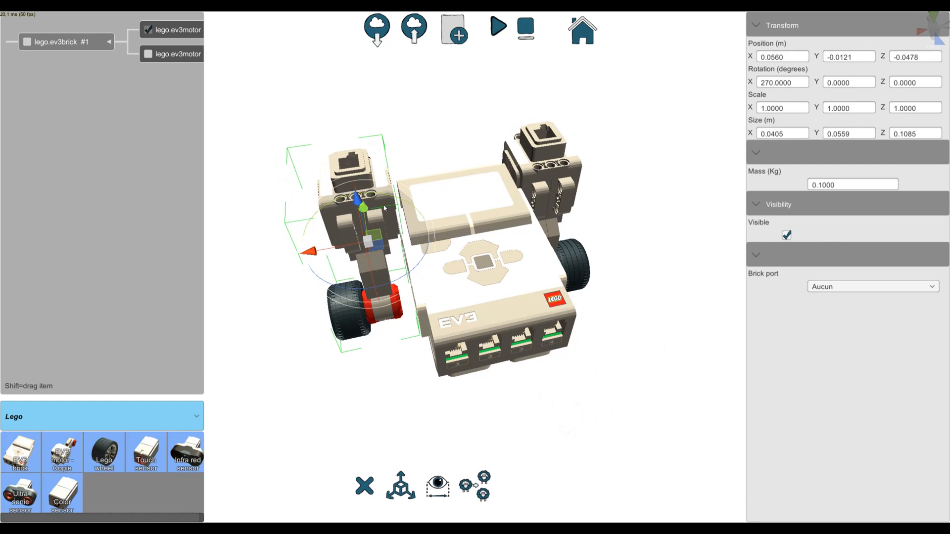
# Select the second EV3 motor and assign it a brick port
pyautogui.click(871, 286)
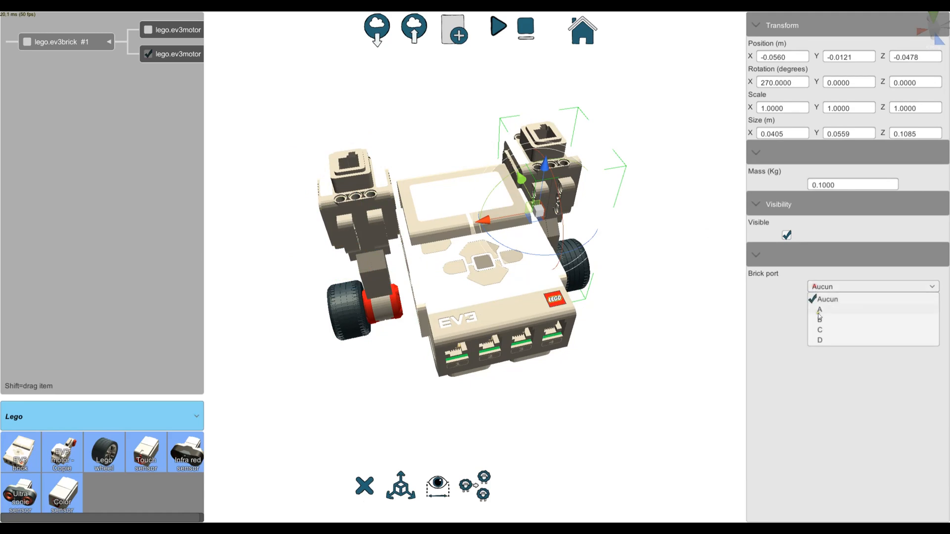
pyautogui.click(820, 319)
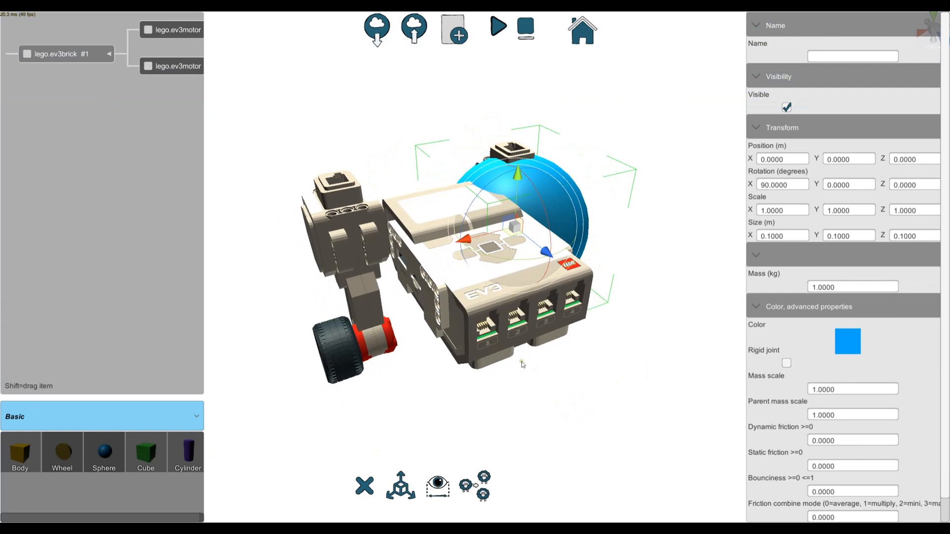
pyautogui.moveTo(527, 365)
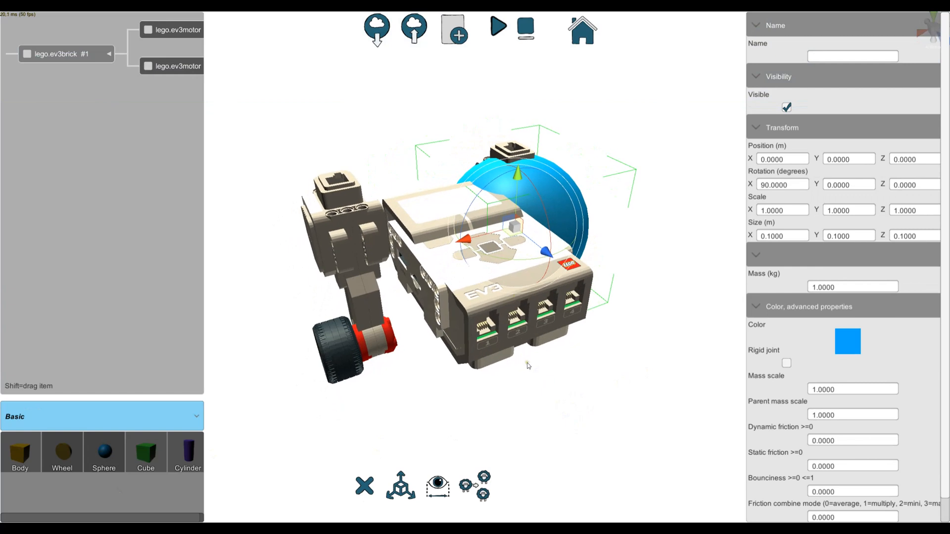
pyautogui.moveTo(795, 310)
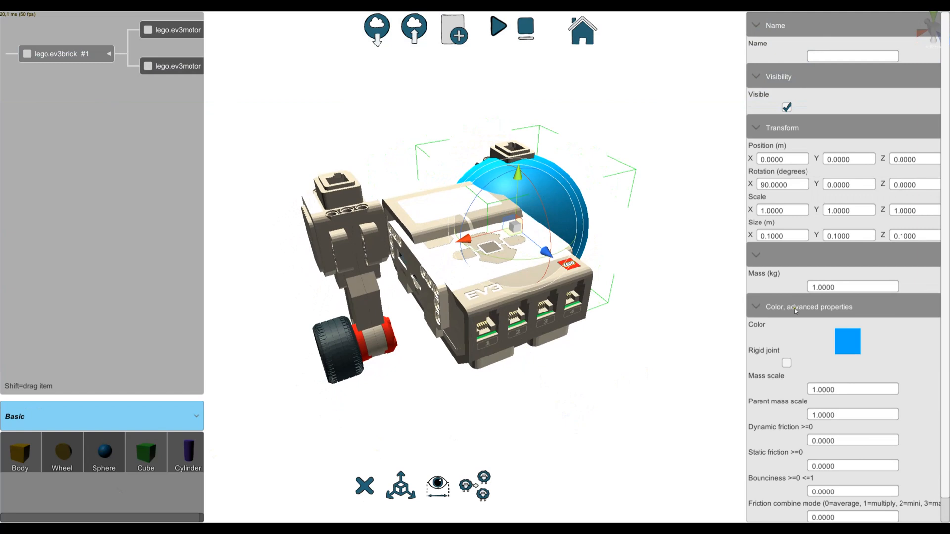
# Reveal the sphere's physics properties and move it centred beneath the brick between the wheels
pyautogui.click(782, 211)
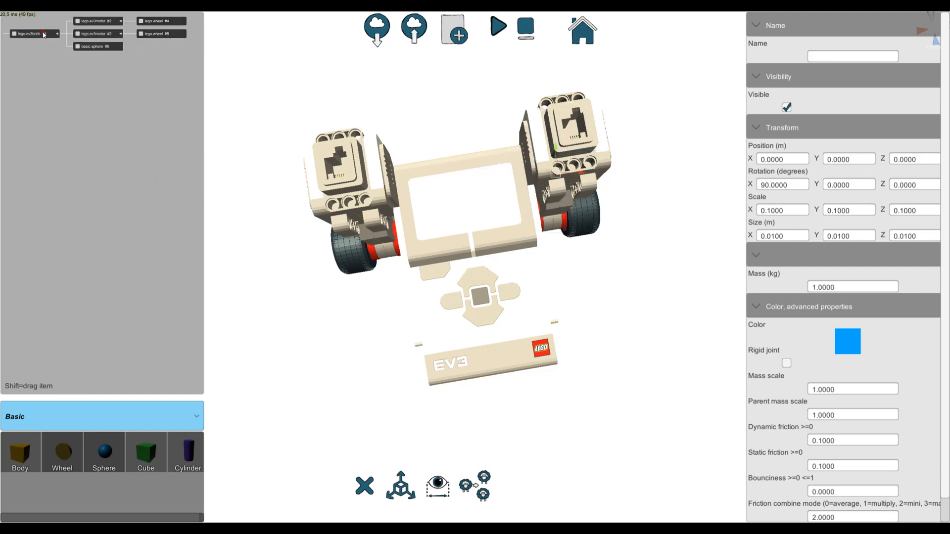
pyautogui.click(97, 46)
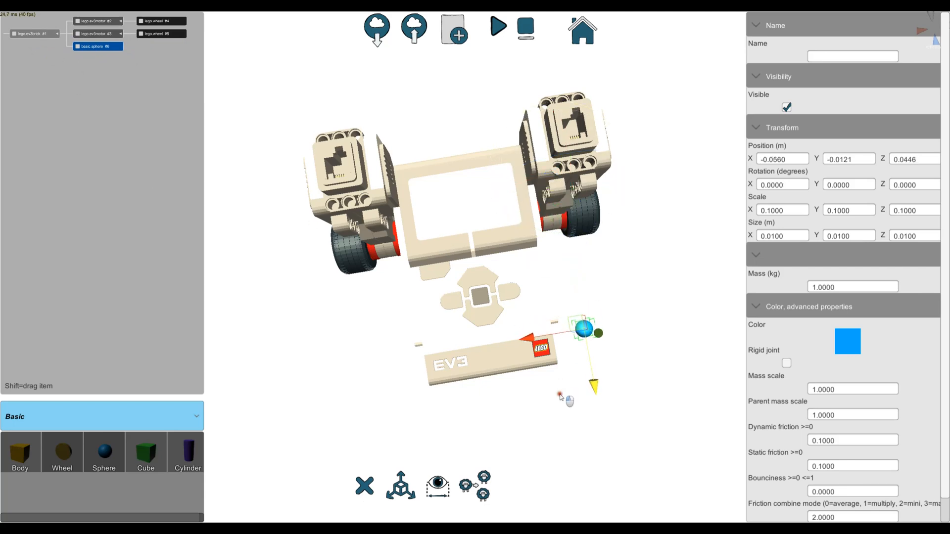
pyautogui.moveTo(582, 332); pyautogui.dragTo(591, 347)
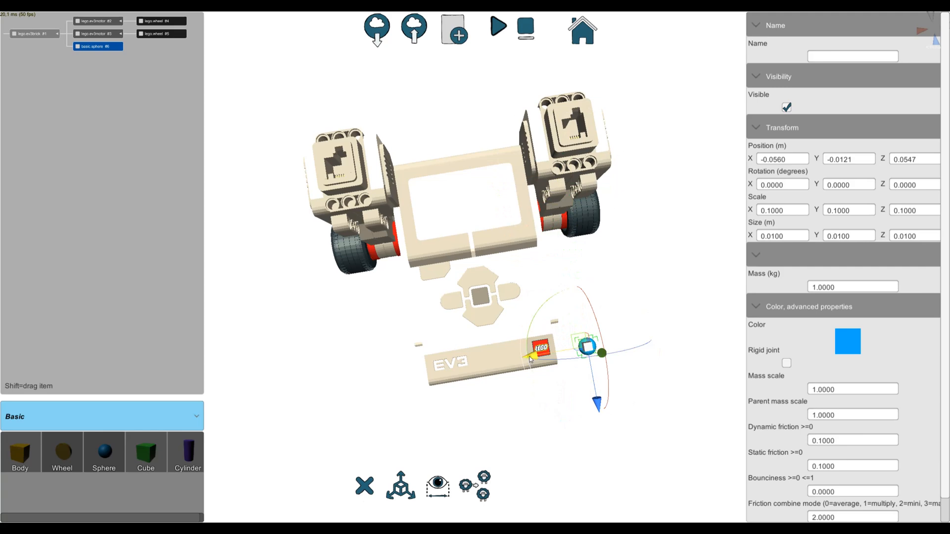
pyautogui.moveTo(588, 348); pyautogui.dragTo(494, 372)
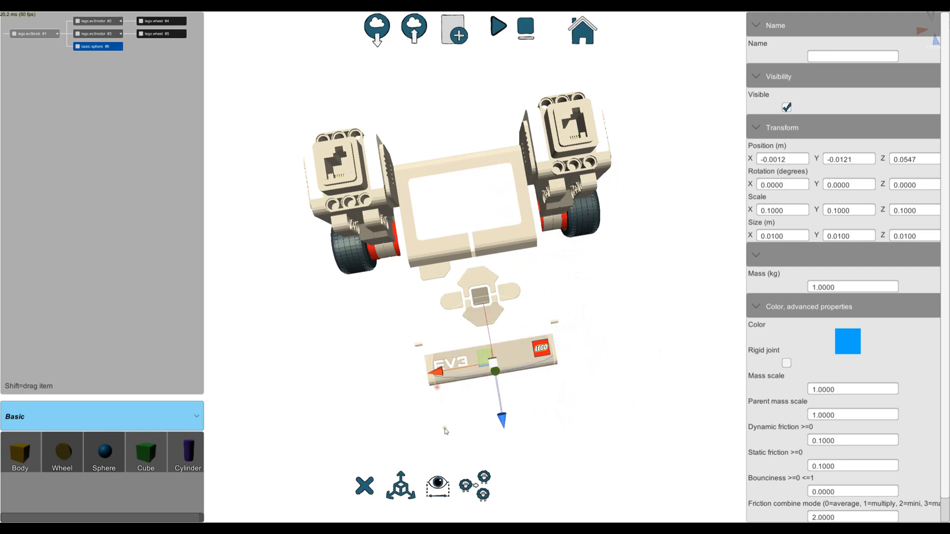
# Check the sphere from the front view and set its mass to 0.1
pyautogui.click(497, 27)
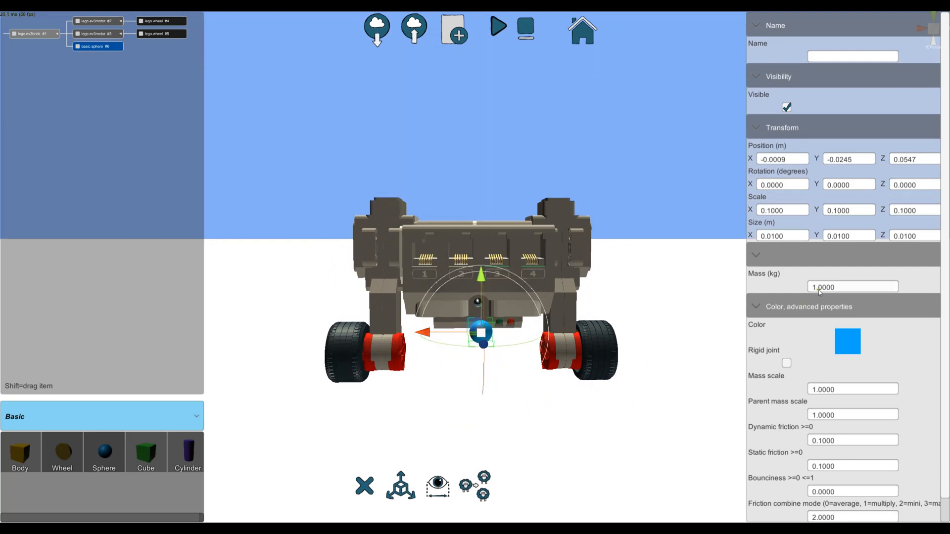
pyautogui.write('0.1')
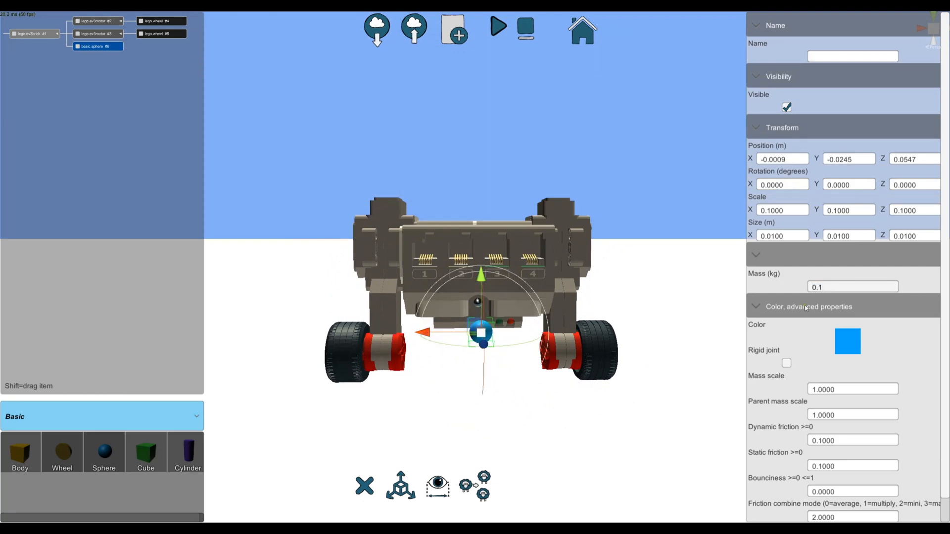
pyautogui.click(499, 29)
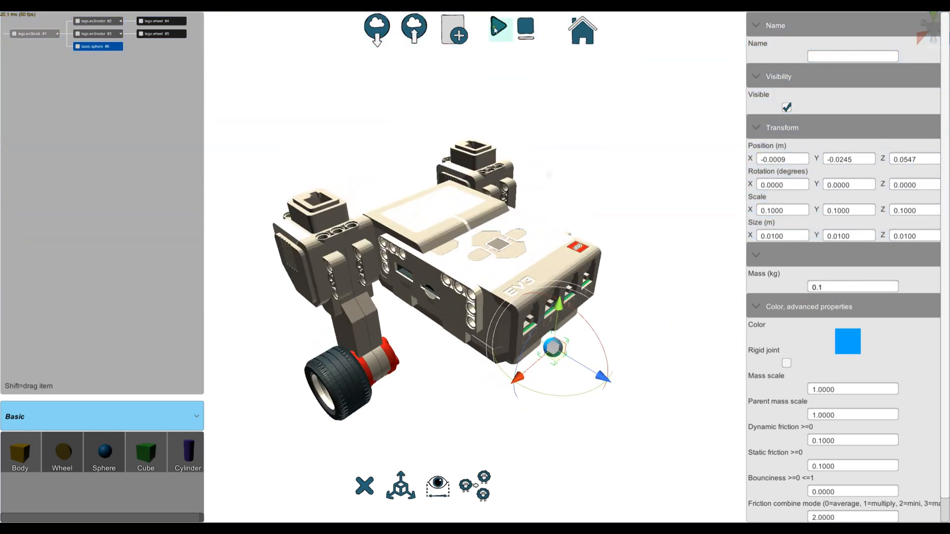
pyautogui.click(526, 30)
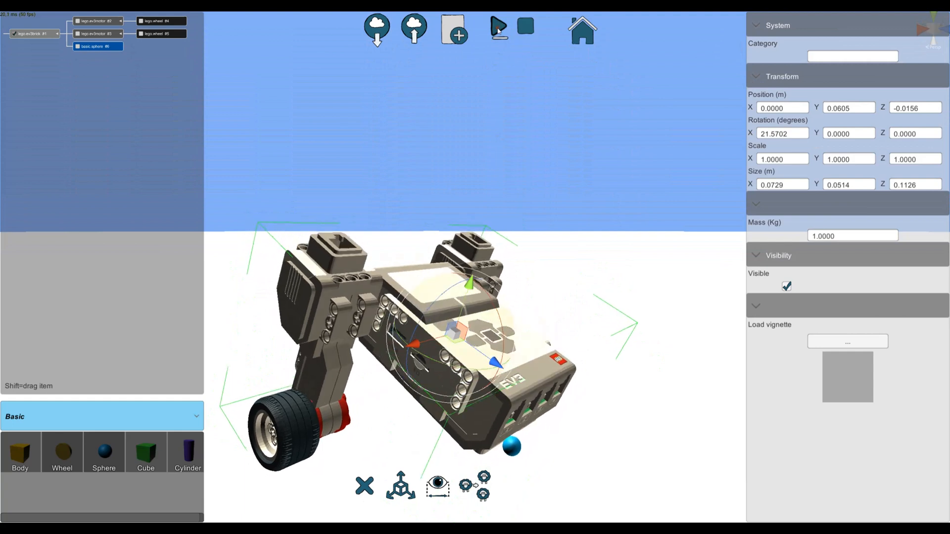
# Start saving the robot as a device, beginning the name with 'mye'
pyautogui.click(498, 28)
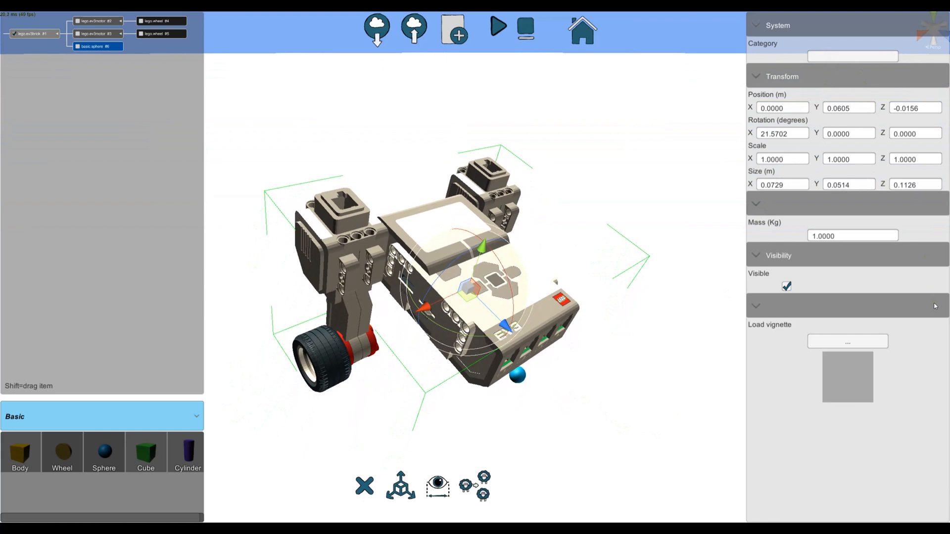
pyautogui.write('mye')
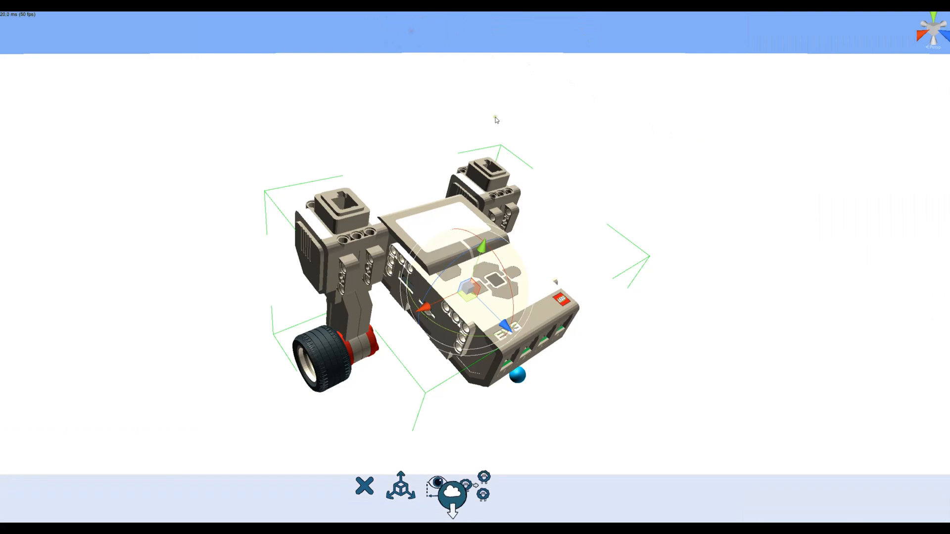
# Name the device 'myfirstev3robot' and confirm saving it
pyautogui.click(452, 489)
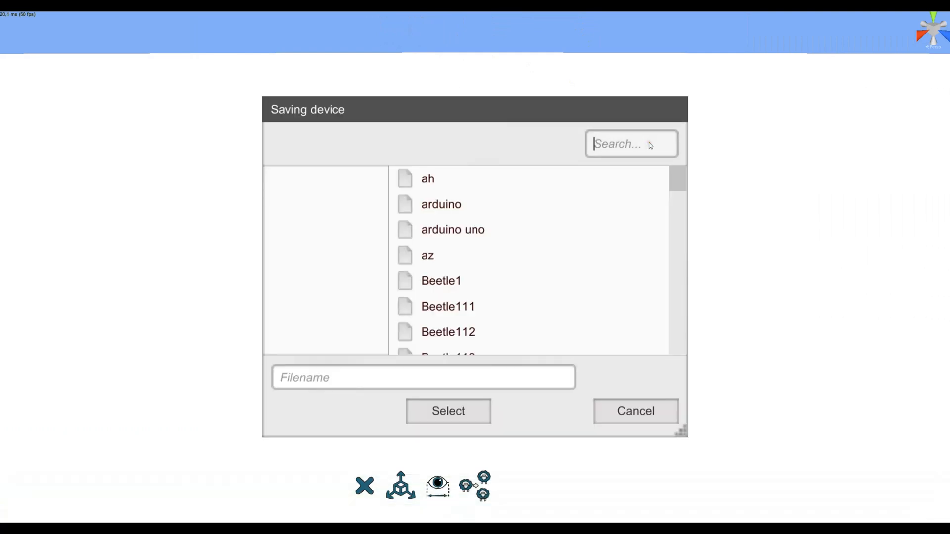
pyautogui.write('myfirstev')
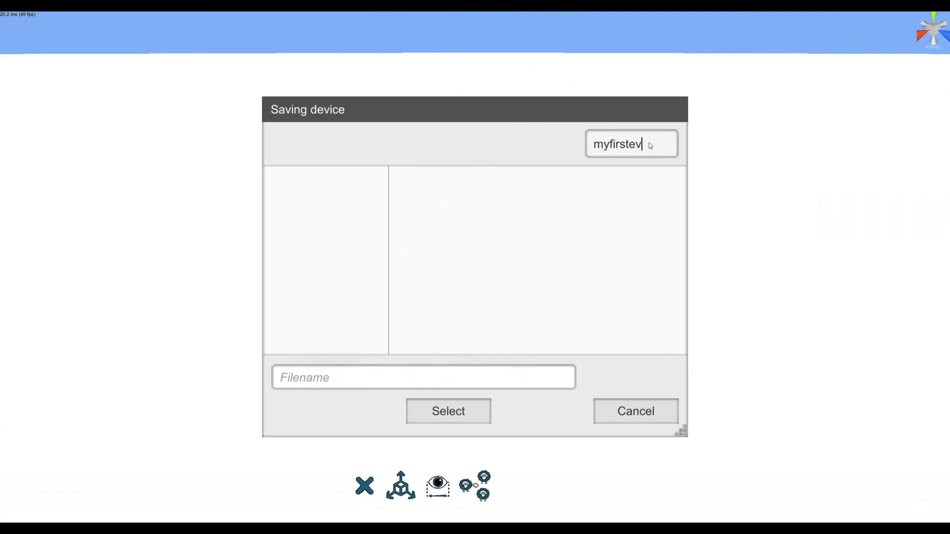
pyautogui.write('3robot')
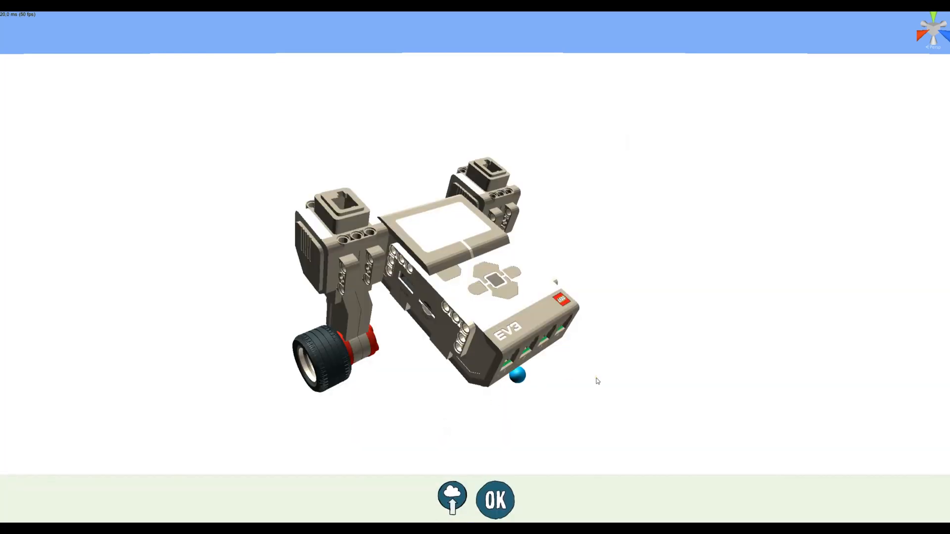
pyautogui.click(494, 499)
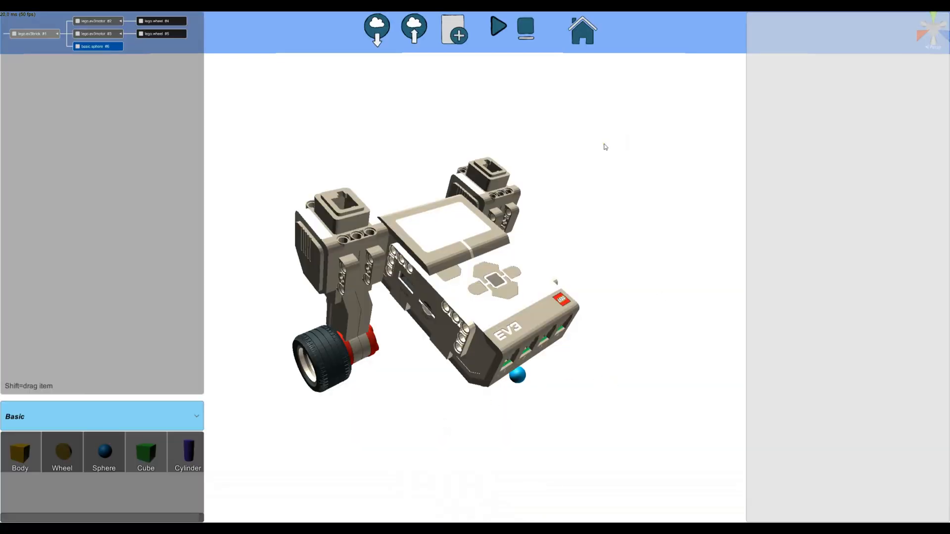
# Quit the device editor, confirming the prompt, and launch the simulations editor
pyautogui.click(582, 29)
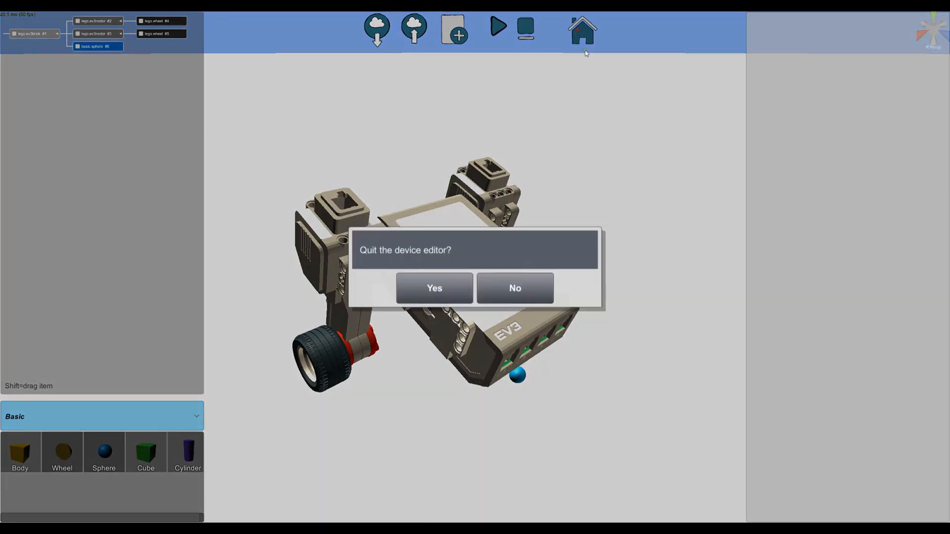
pyautogui.click(515, 288)
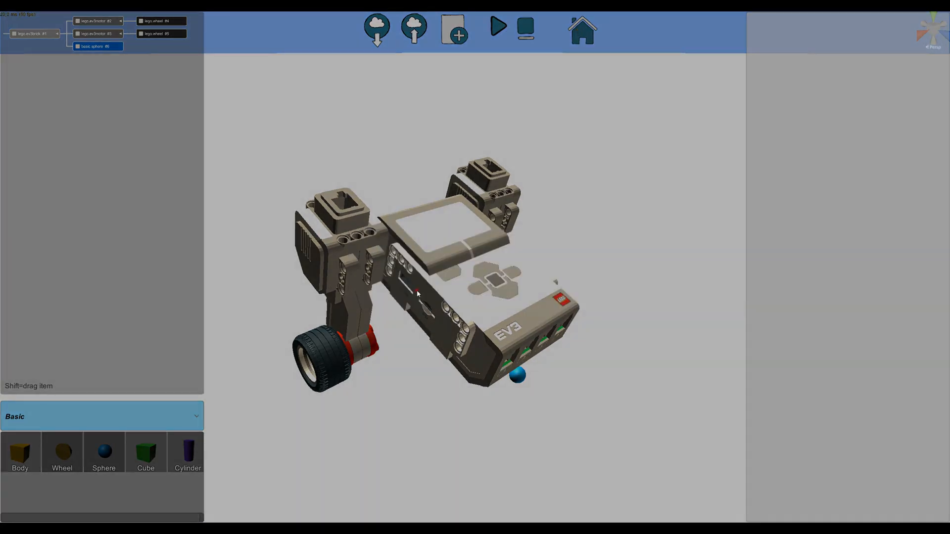
pyautogui.click(580, 29)
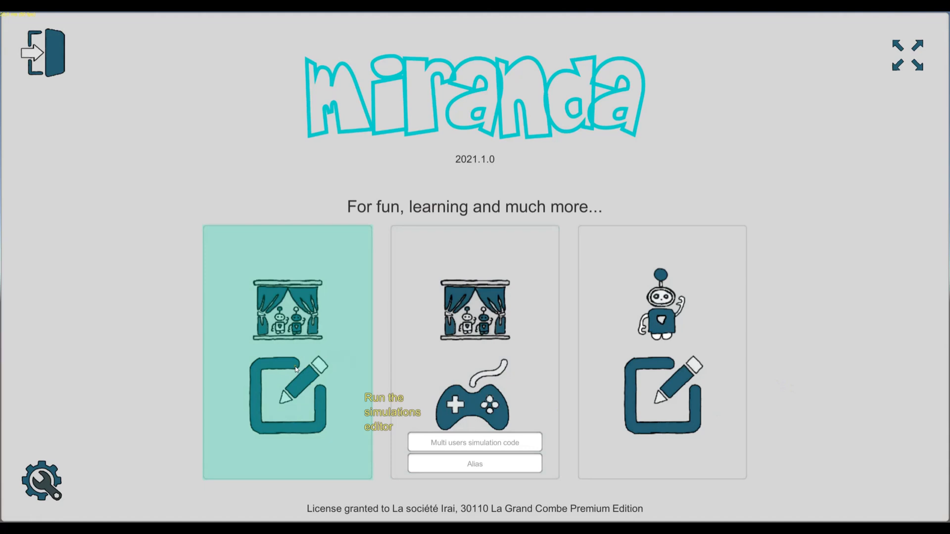
pyautogui.click(287, 394)
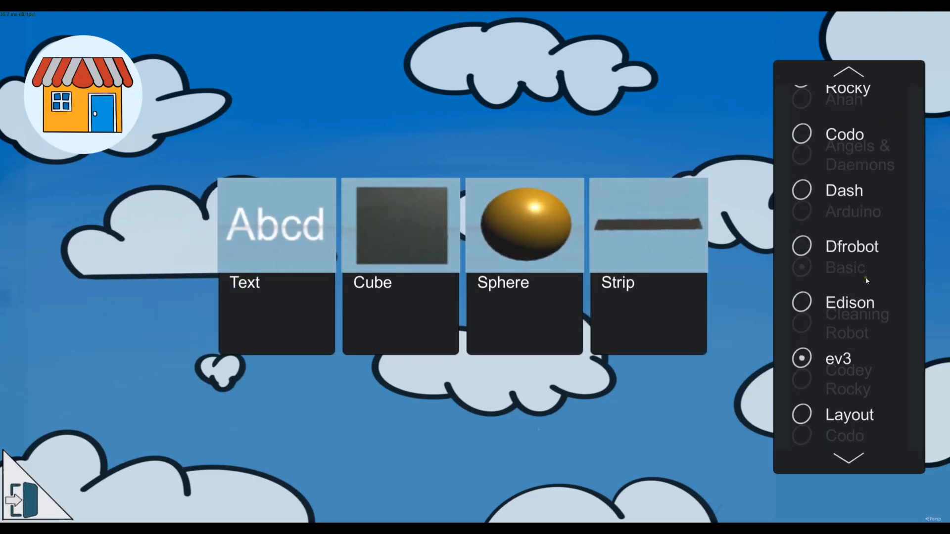
# Place the saved EV3 robot tile into the simulation scene
pyautogui.click(863, 268)
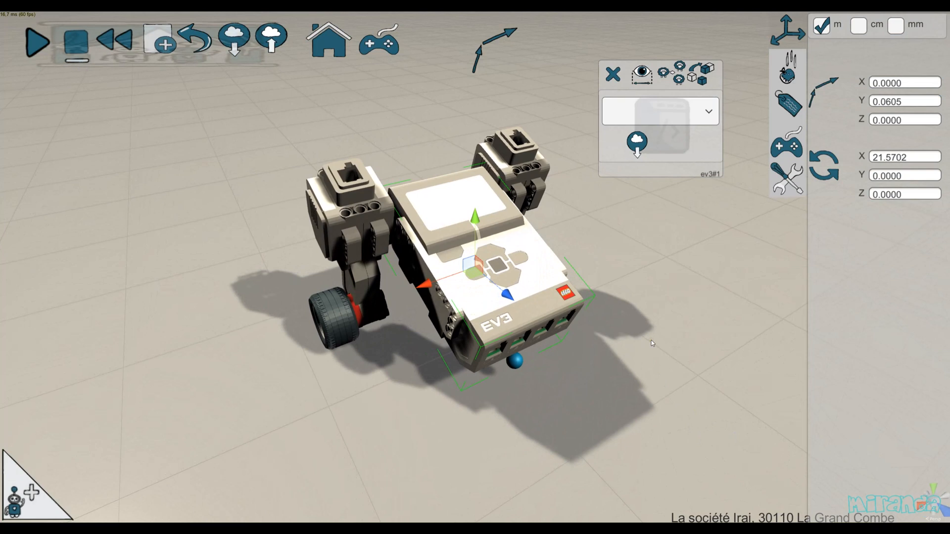
pyautogui.moveTo(724, 113)
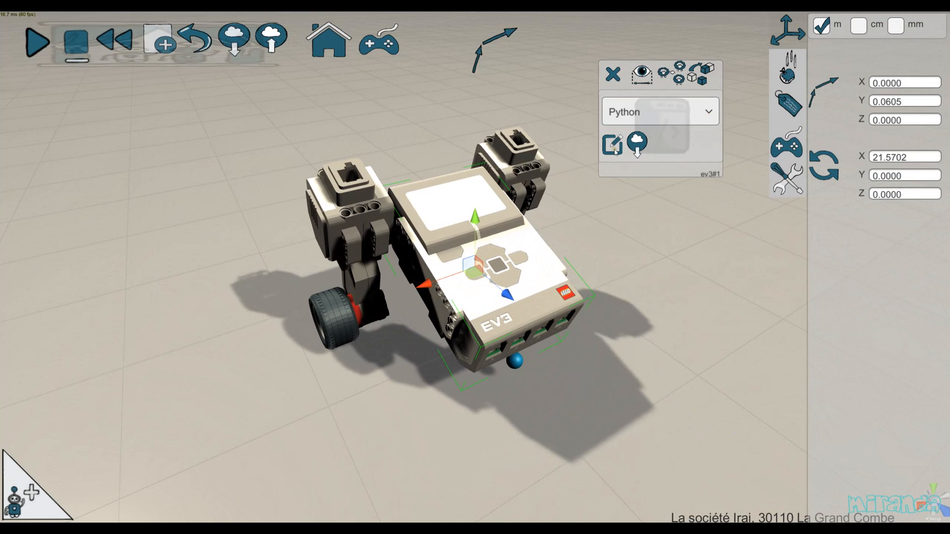
# Open the robot's Python script and write ev3.motorA.run_forever(speed_sp=1000)
pyautogui.click(612, 145)
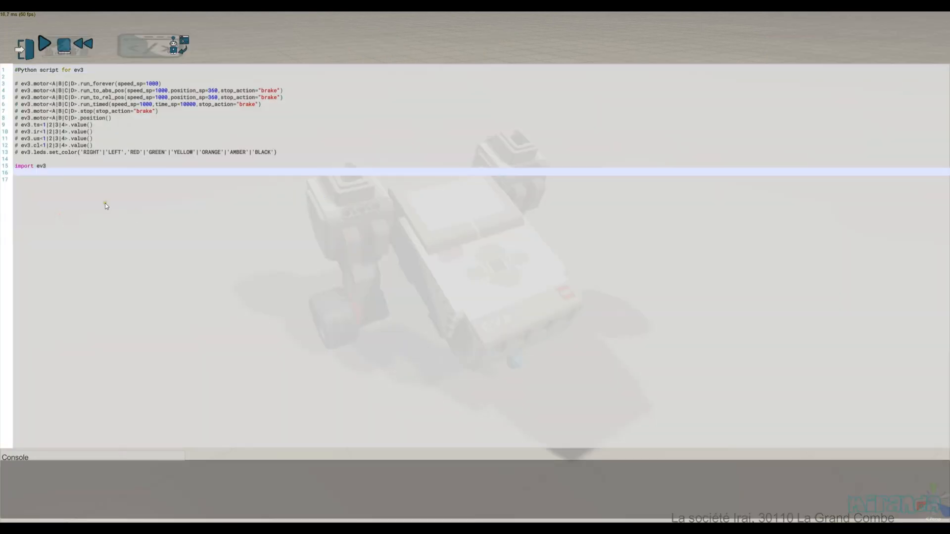
pyautogui.write('ev3')
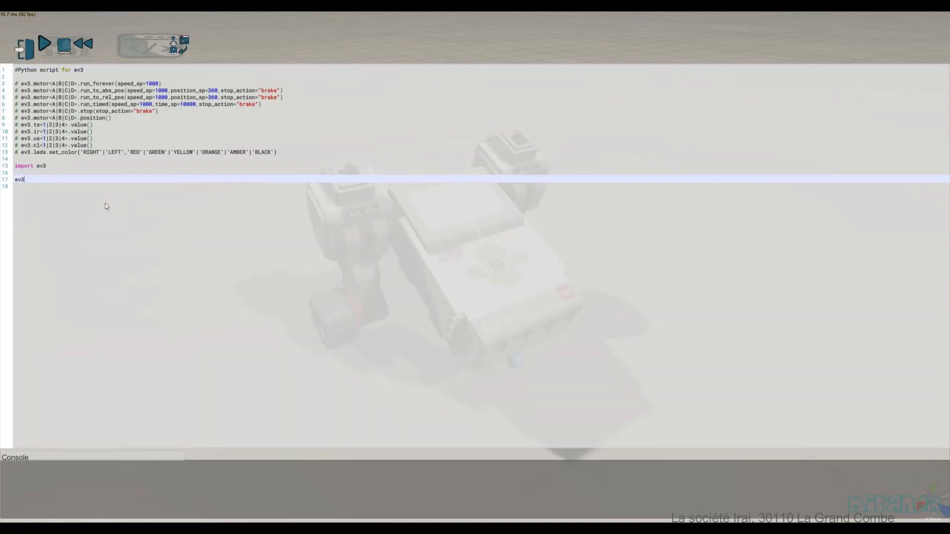
pyautogui.write('.')
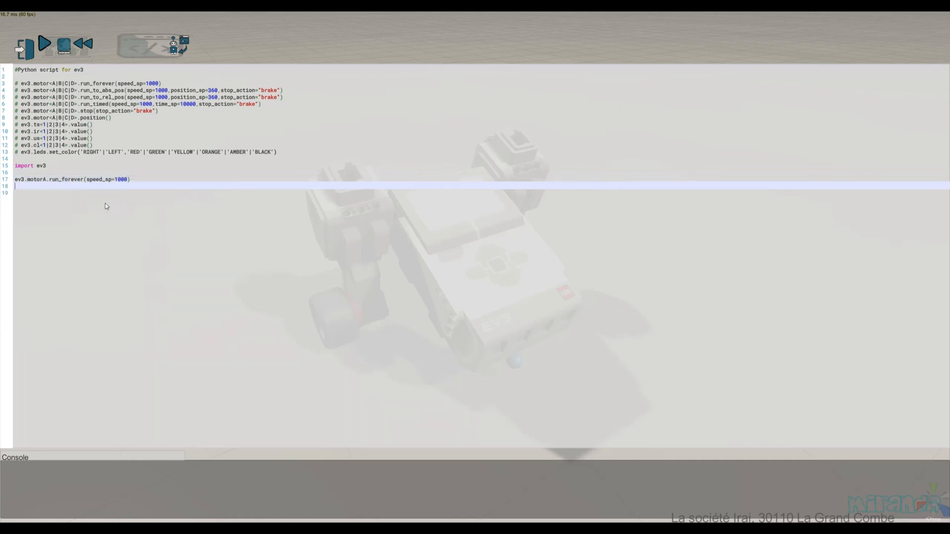
pyautogui.write('ev3')
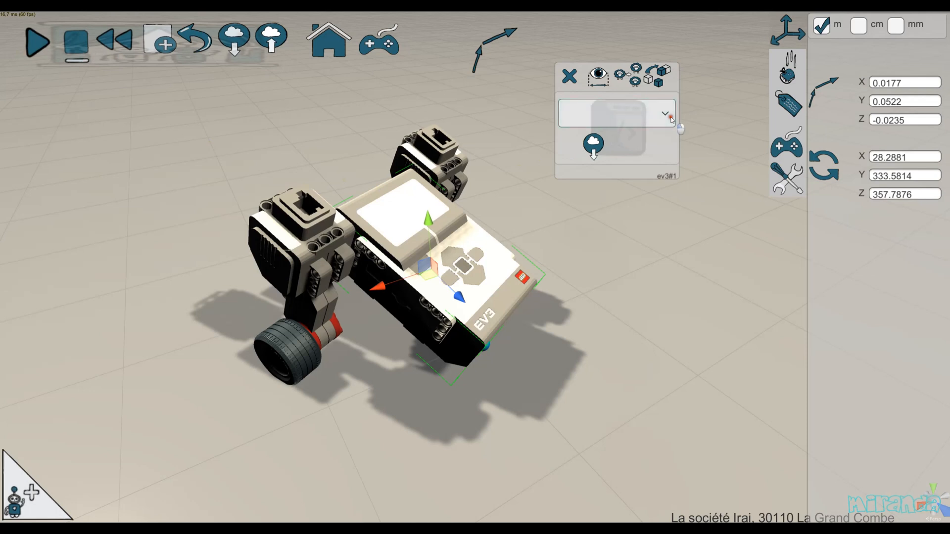
# Add a When starts up block with Run motor blocks, the second driving motor B at -1000
pyautogui.click(40, 41)
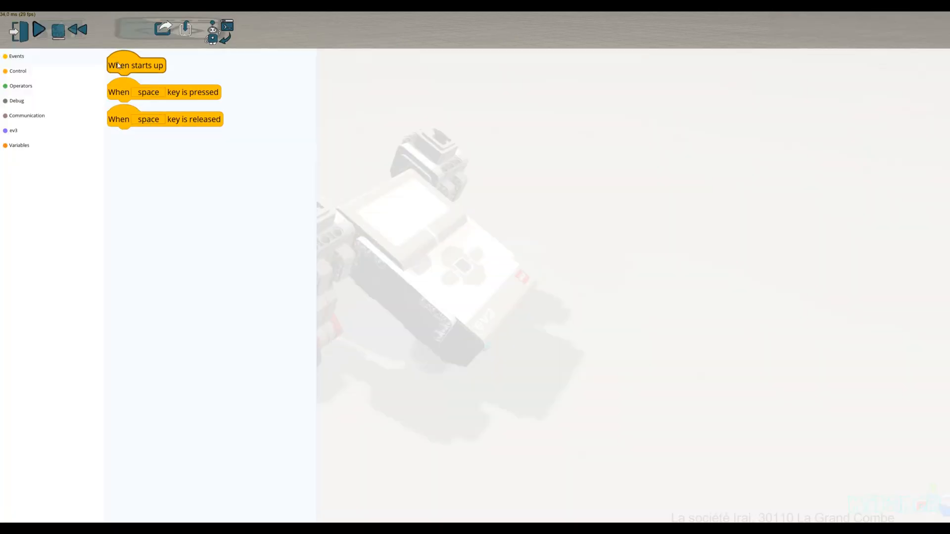
pyautogui.moveTo(135, 65); pyautogui.dragTo(400, 150)
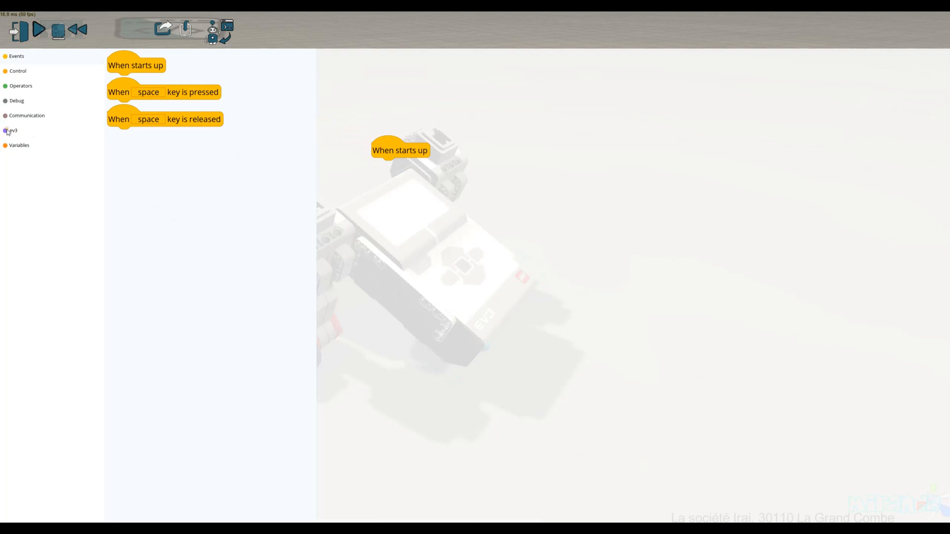
pyautogui.click(14, 130)
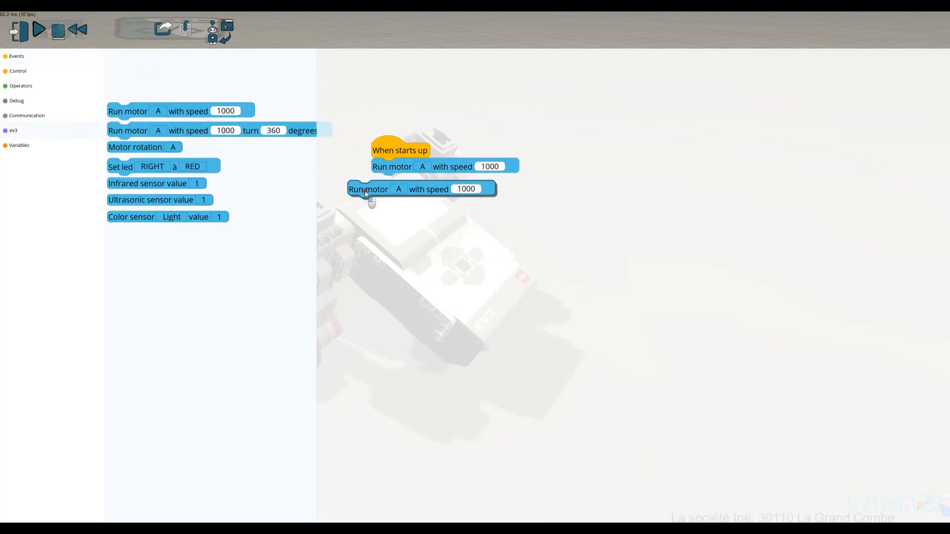
pyautogui.click(399, 189)
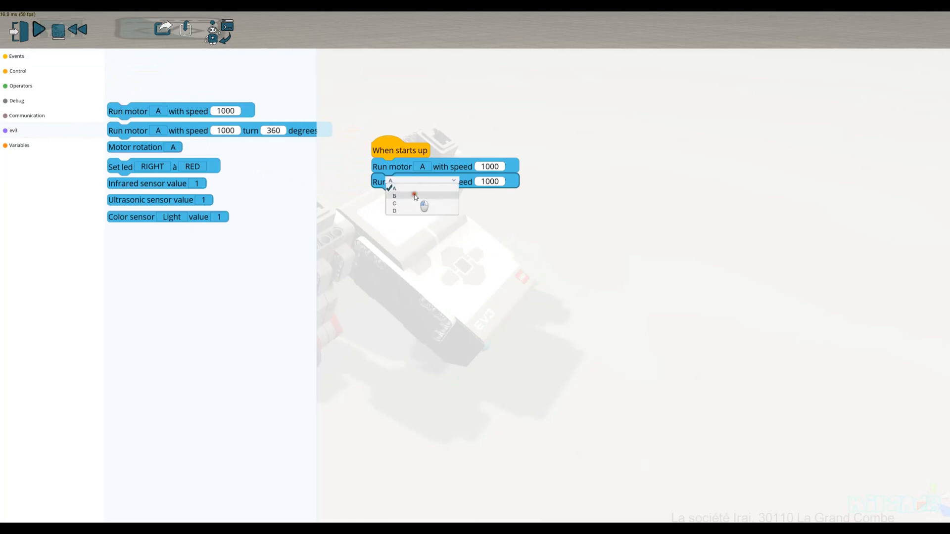
pyautogui.click(394, 196)
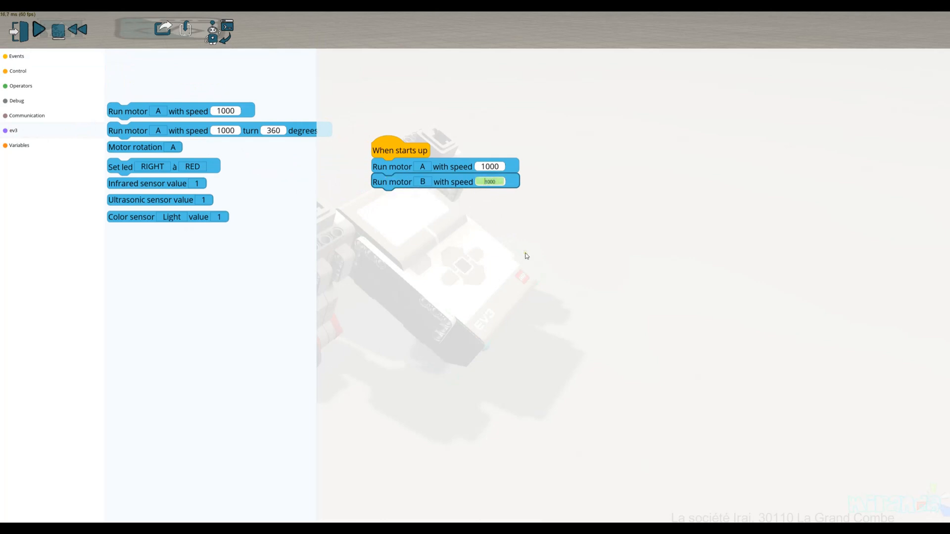
pyautogui.write('-1000')
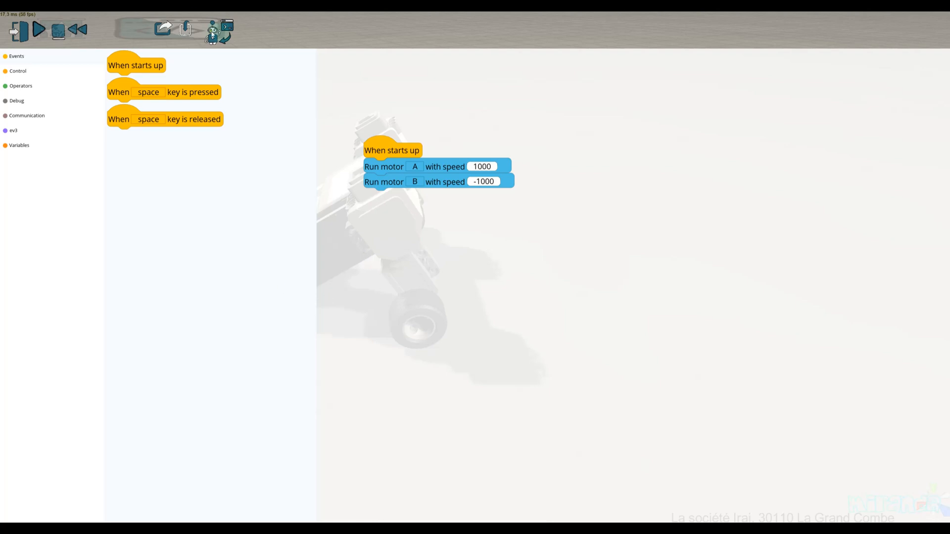
pyautogui.moveTo(213, 30)
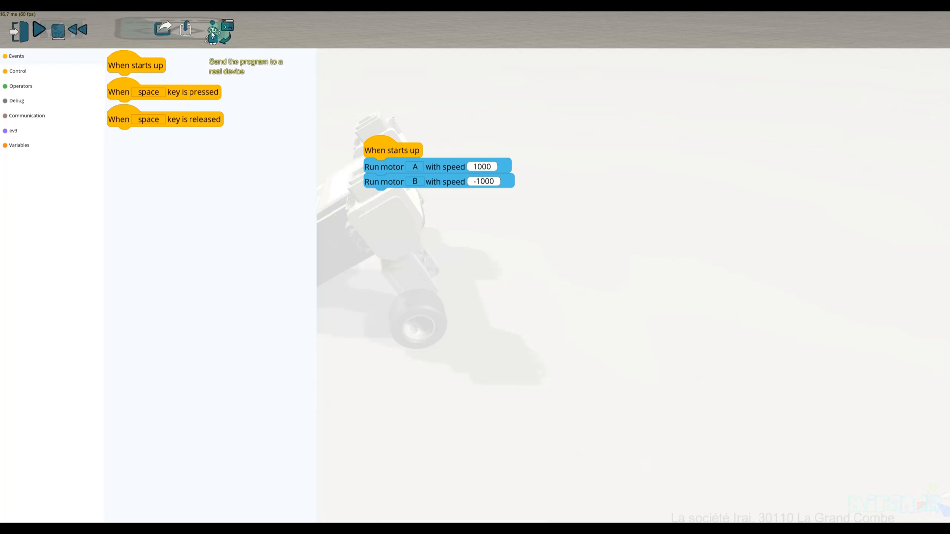